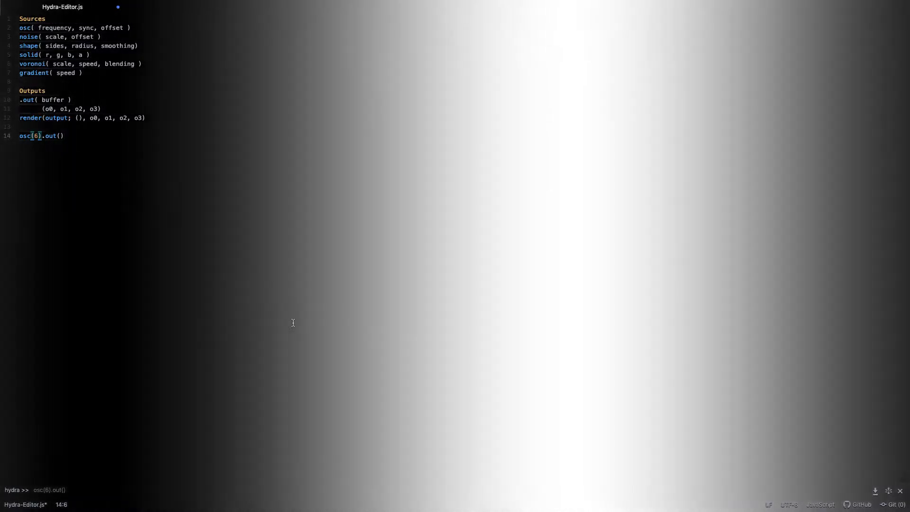
# - Change line 14 to osc(6, 1) with a sync value and evaluate it, giving drifting grey stripes
pyautogui.press('ctrl+a')
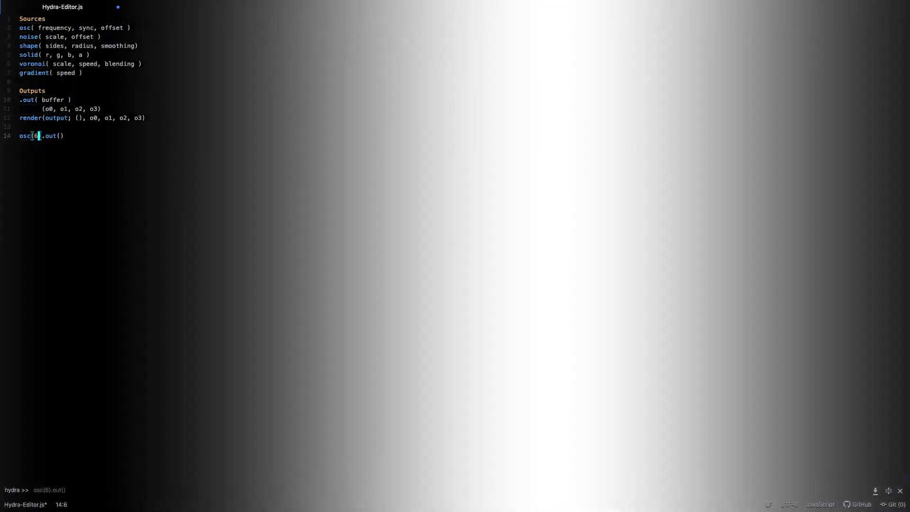
pyautogui.write(',1')
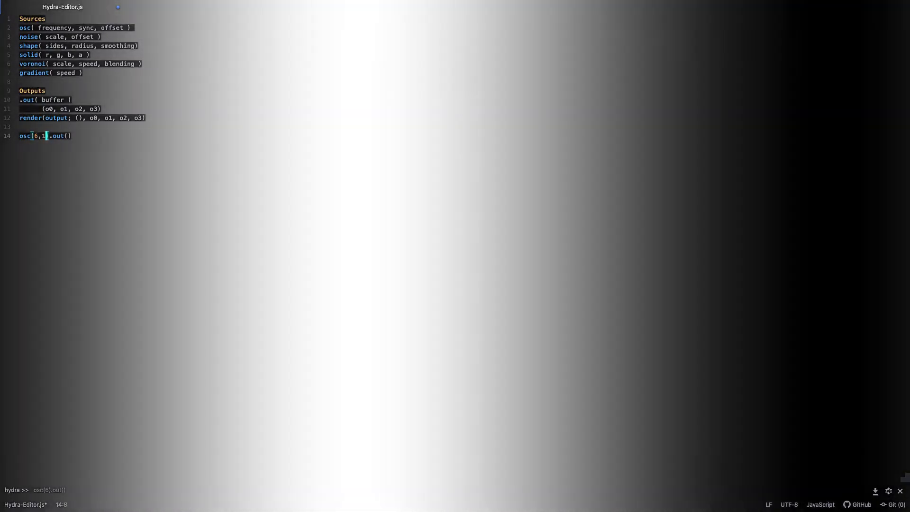
pyautogui.write(',1')
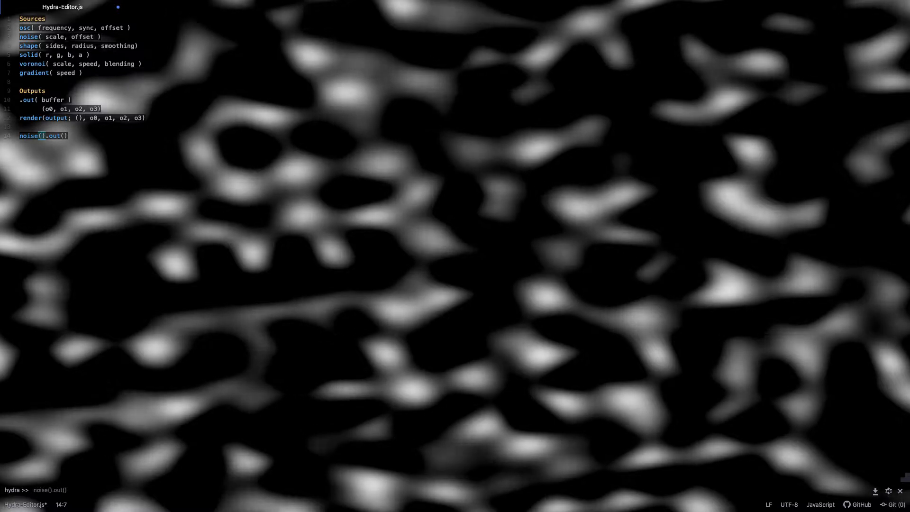
# - Swap osc for noise, trying scale 200 then noise(2, 0.2), rendering soft grey blobs
pyautogui.write('200')
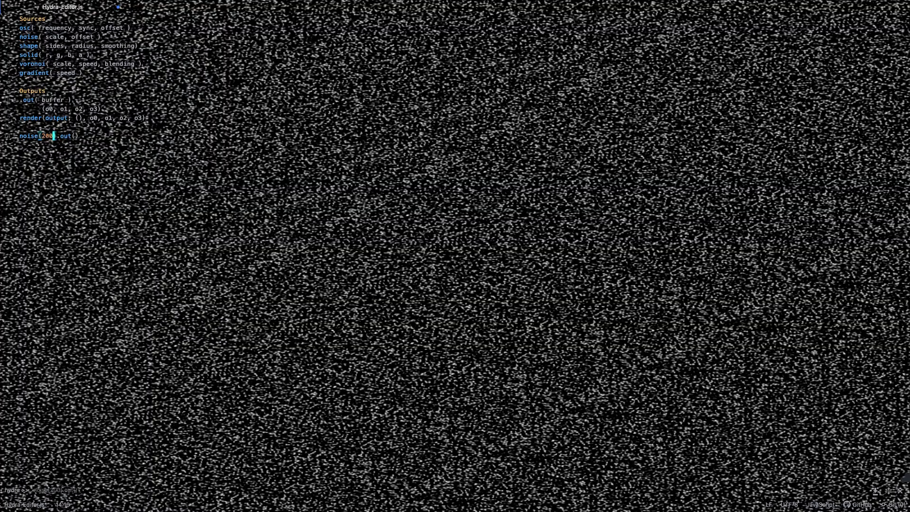
pyautogui.write(',2')
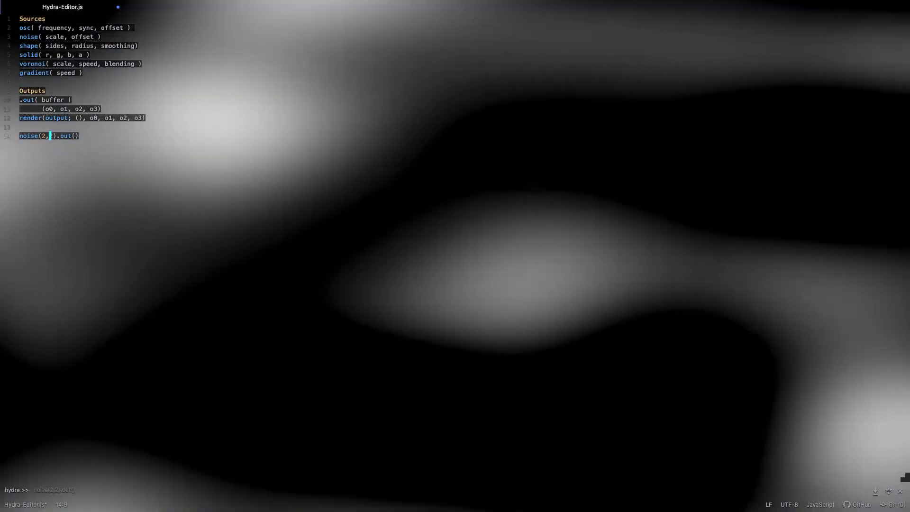
pyautogui.write('0.2')
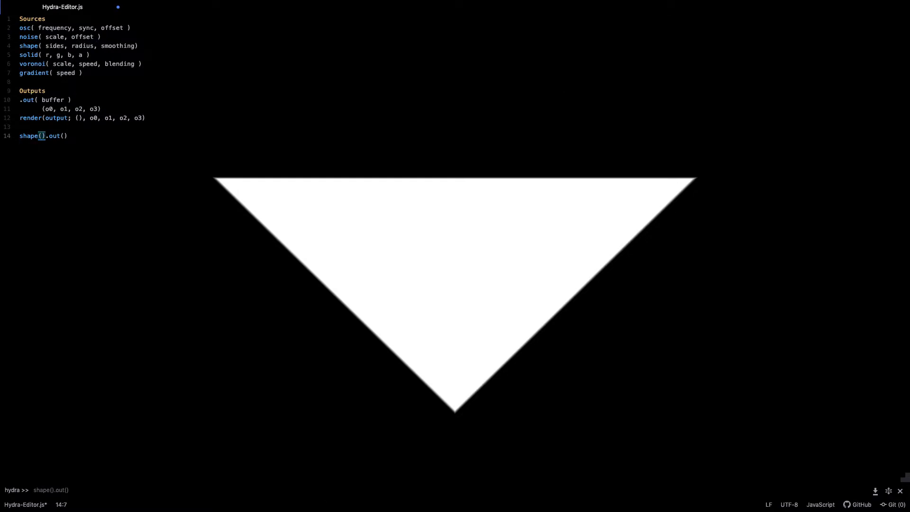
# - Render shape(4, 0.5, 0.1), then raise the sides to 6 and 8 for blurred polygons
pyautogui.write('4,')
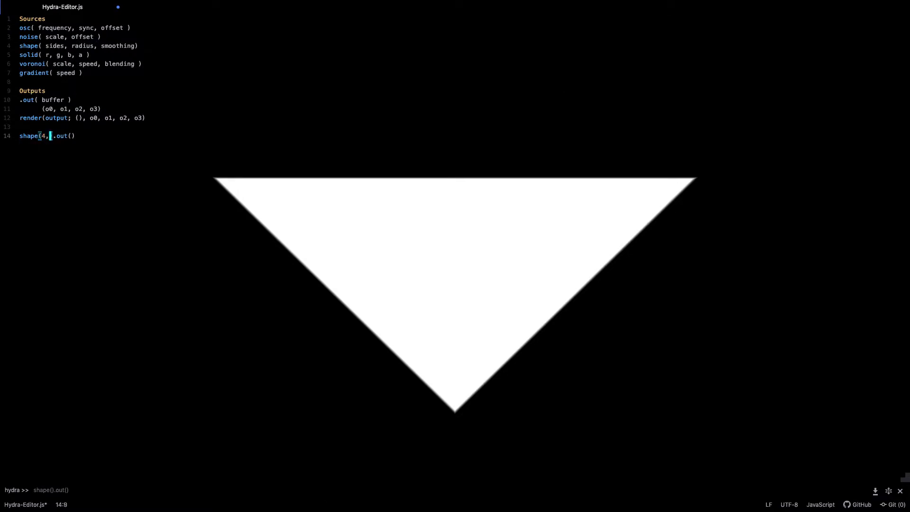
pyautogui.write('" "')
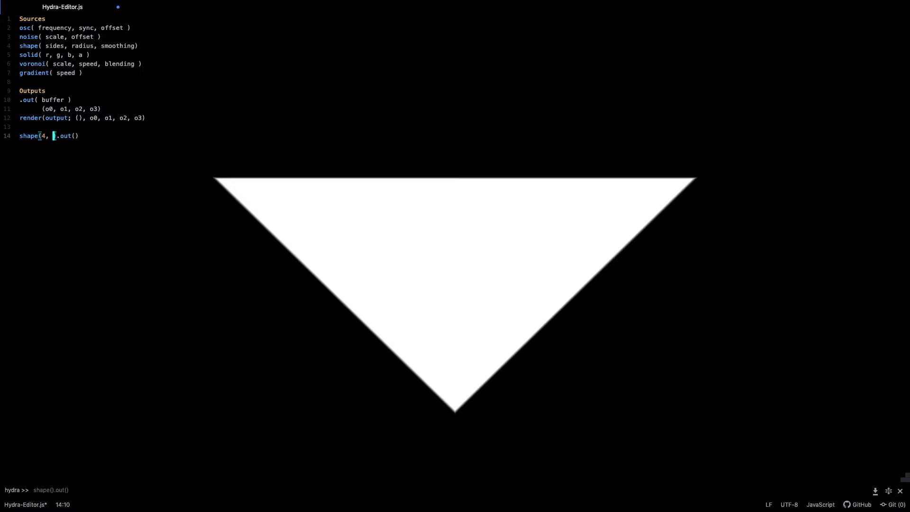
pyautogui.write('0.5,')
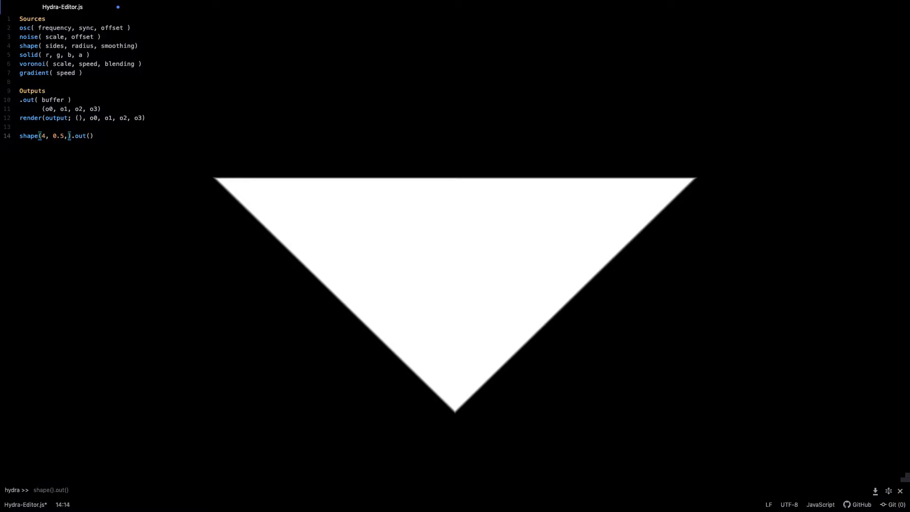
pyautogui.write('0.1')
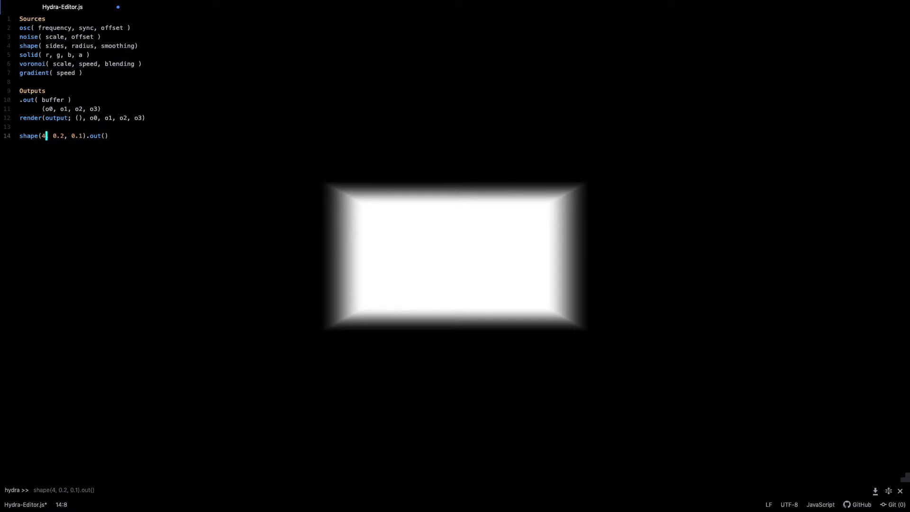
pyautogui.write('6')
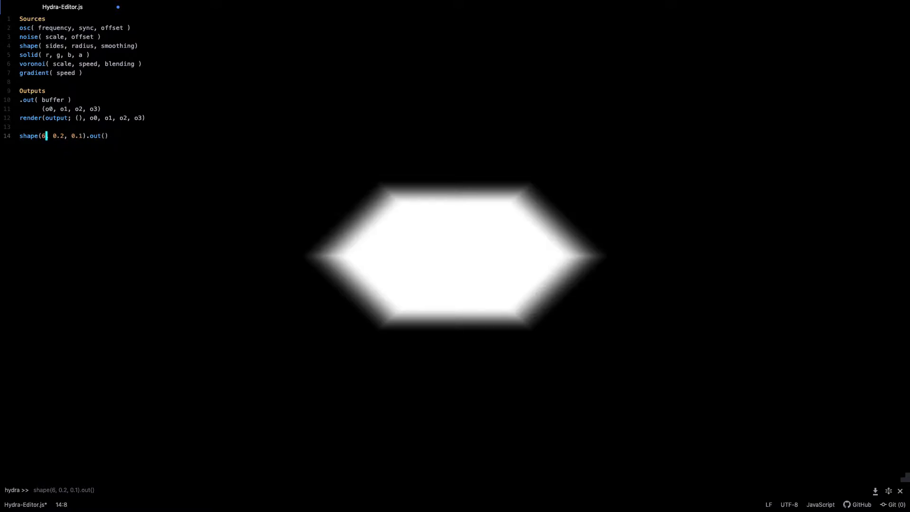
pyautogui.write('8')
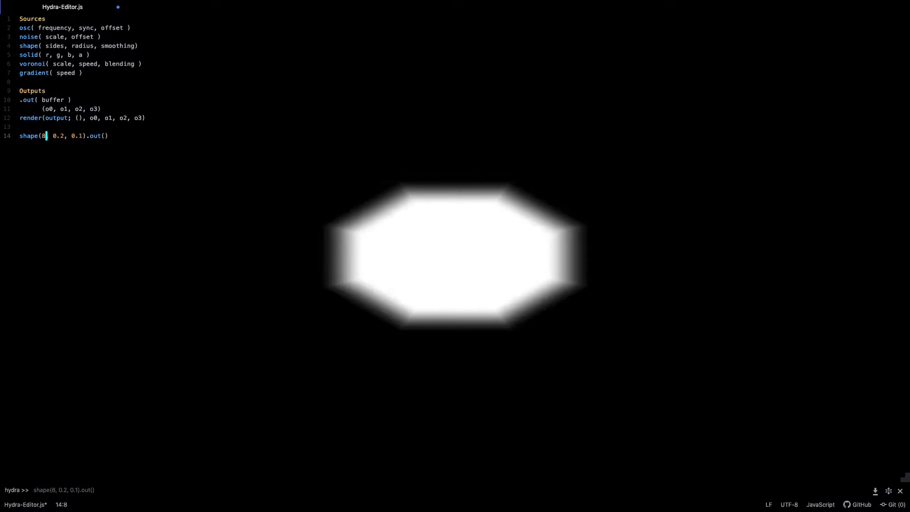
# - Edit and clear shape's arguments on line 14, returning to the plain white triangle
pyautogui.click(83, 136)
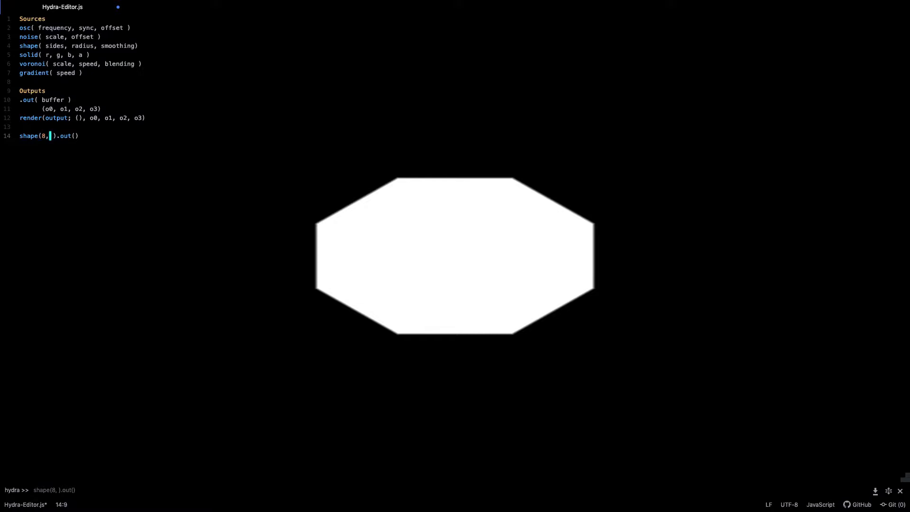
pyautogui.press('Backspace')
pyautogui.write('3.0')
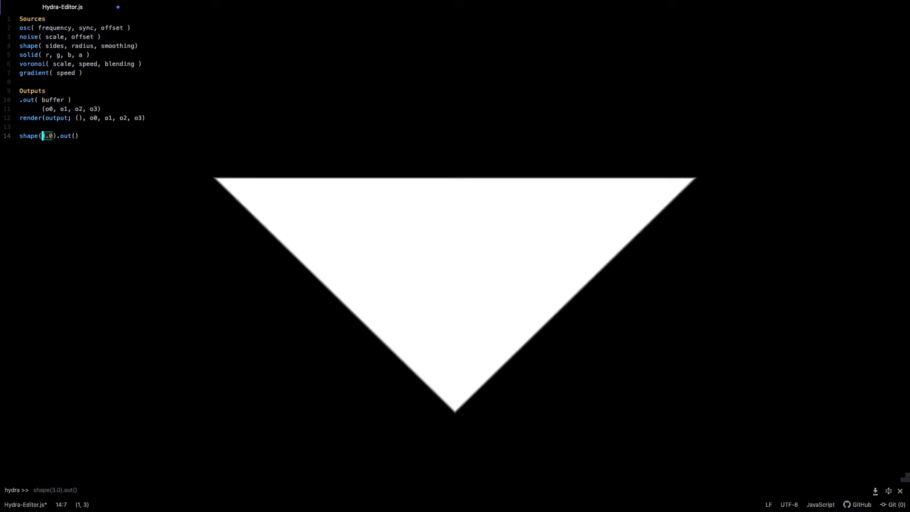
pyautogui.press('Backspace')
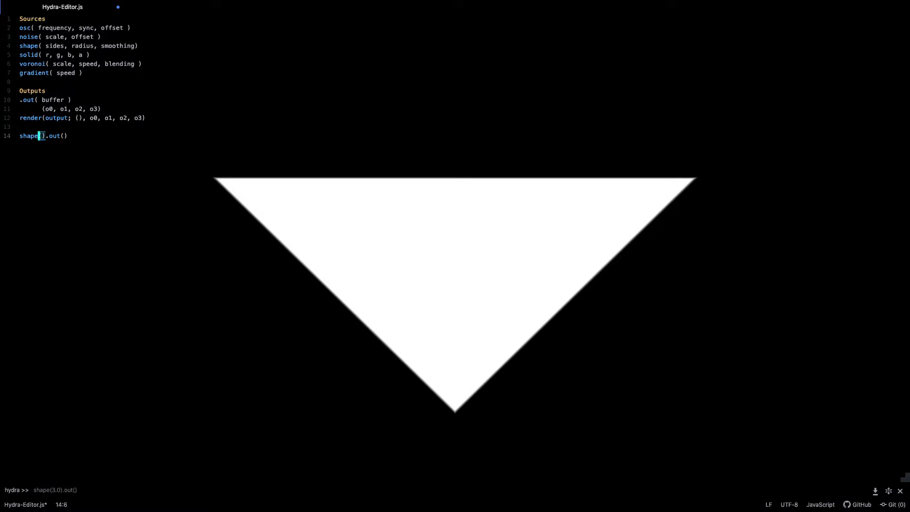
pyautogui.write('200')
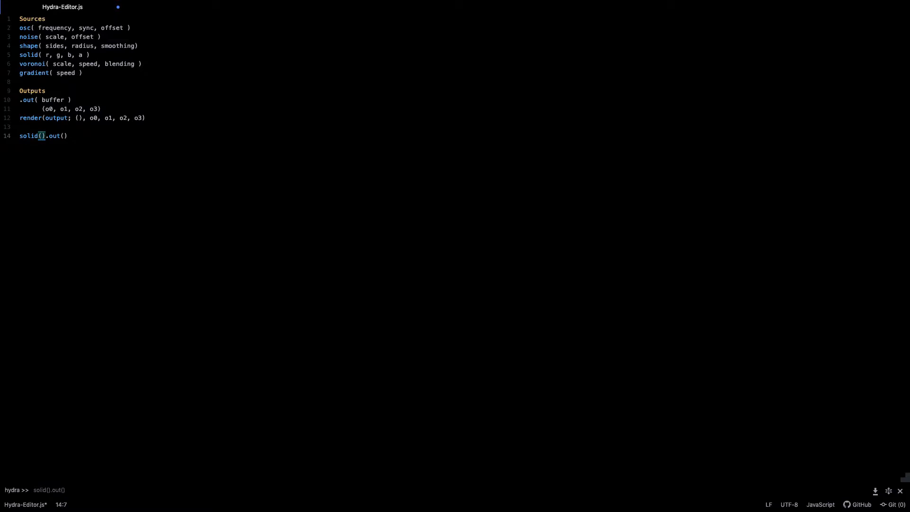
# - Give solid() r,g,b values 0.1, 0.20, 0.3 and run it to tint the render
pyautogui.write('0.1,')
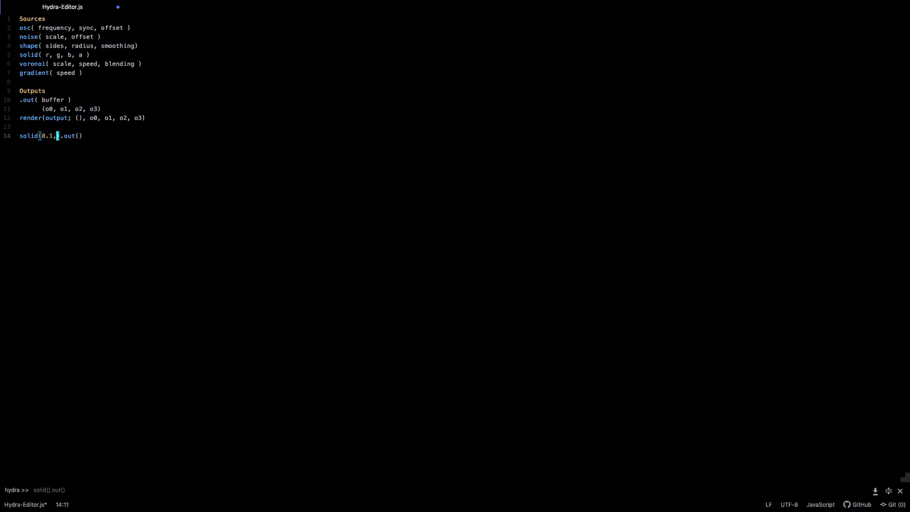
pyautogui.write('0.20')
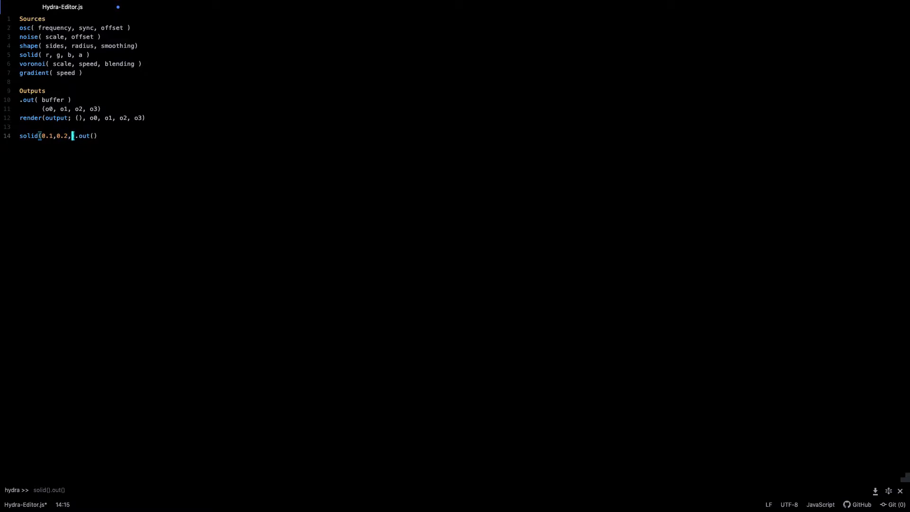
pyautogui.write('0.3,054')
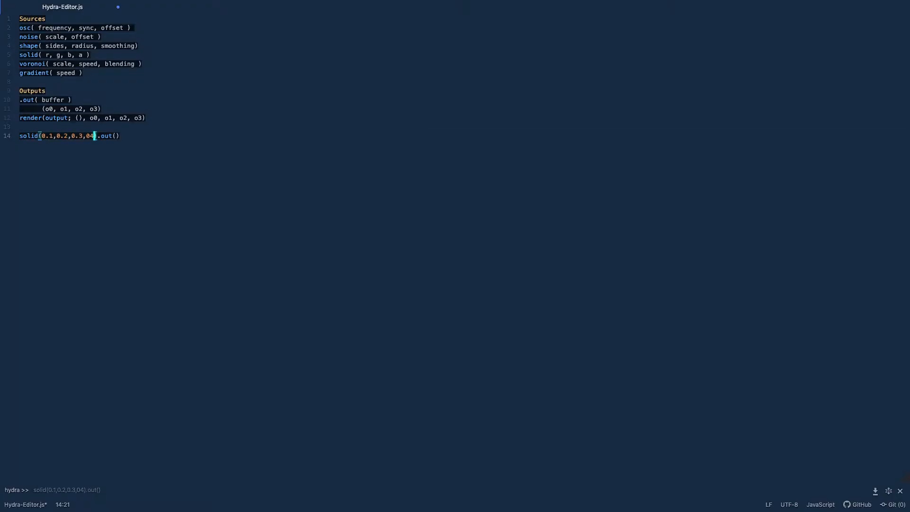
pyautogui.press('Backspace')
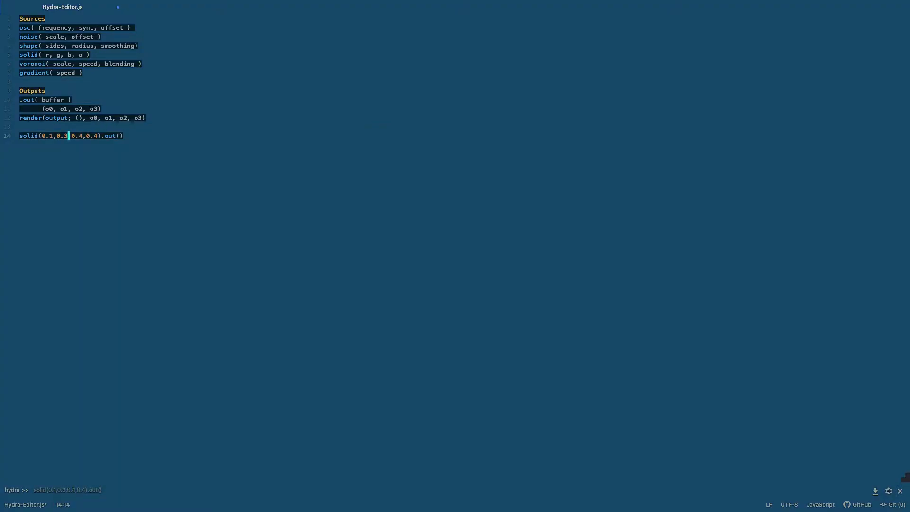
# - Clear solid's arguments on line 14 and replace the call with voronoi
pyautogui.click(68, 45)
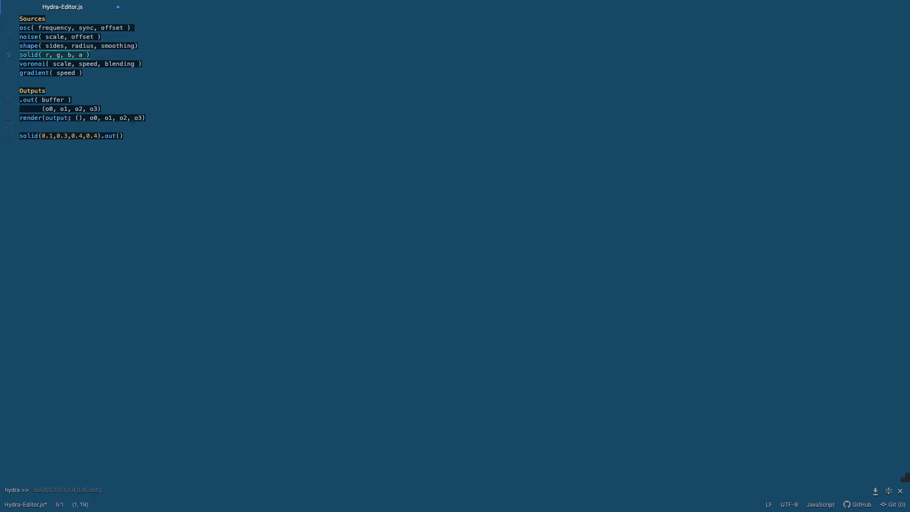
pyautogui.click(85, 54)
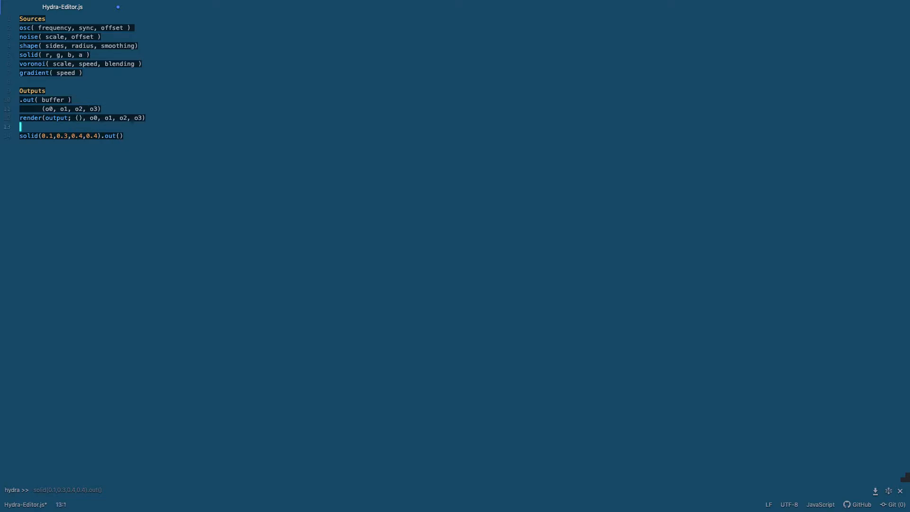
pyautogui.click(80, 135)
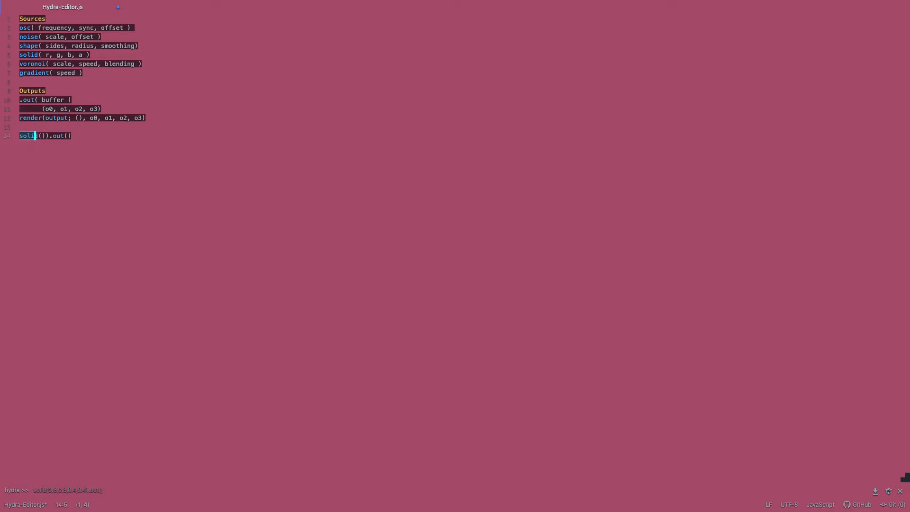
pyautogui.write('voronoi')
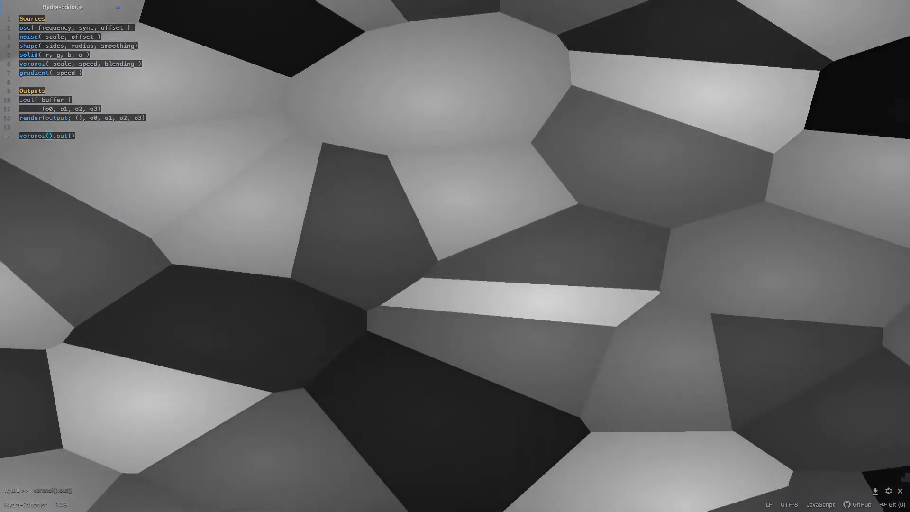
# - Run voronoi(20,0.2,20) then voronoi(2,0.2,20) for sparse glowing spots, then clear the call
pyautogui.write('20,')
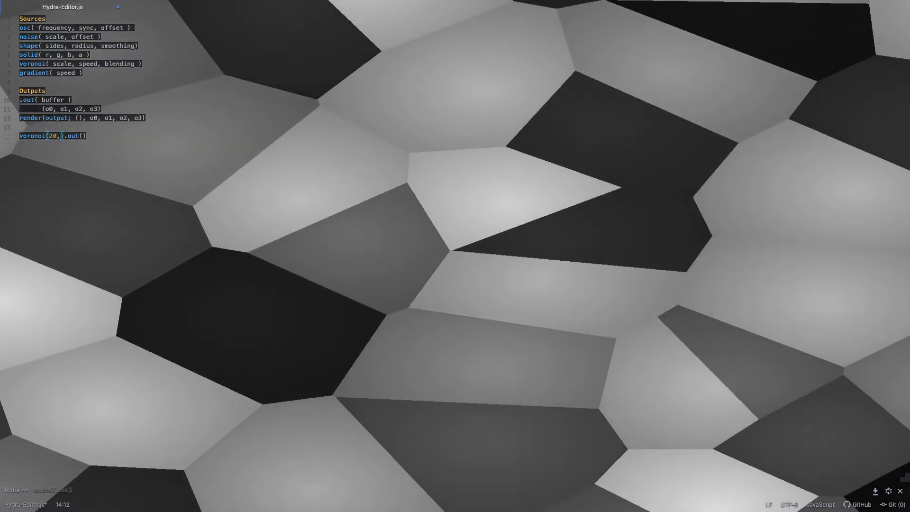
pyautogui.write('0.2')
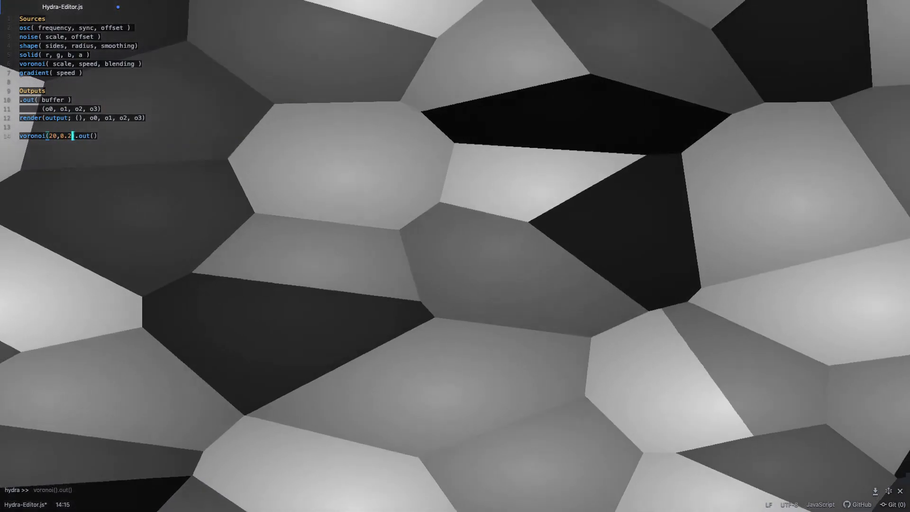
pyautogui.write(',20')
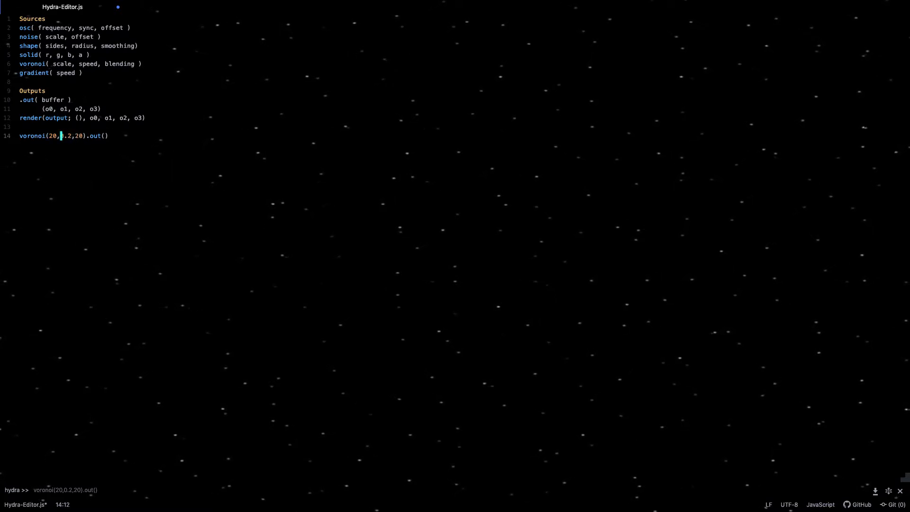
pyautogui.write('0')
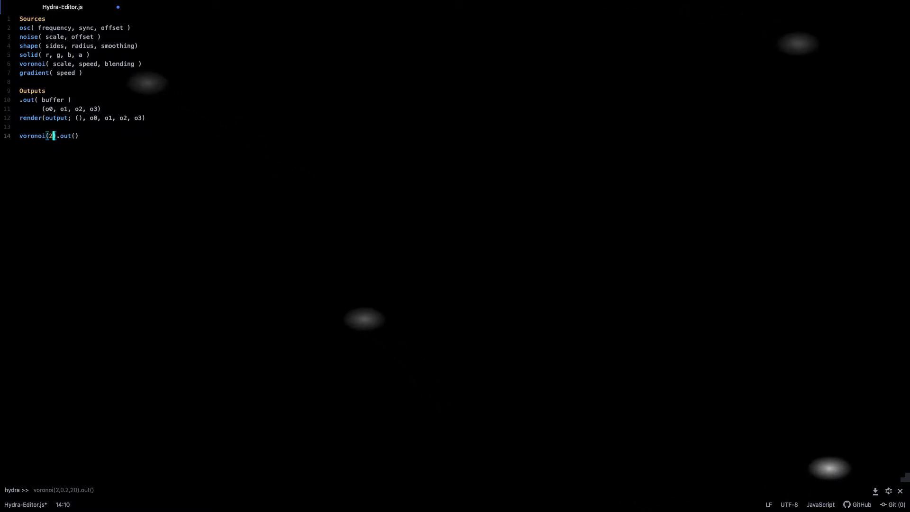
pyautogui.press('Backspace')
pyautogui.write('gradient')
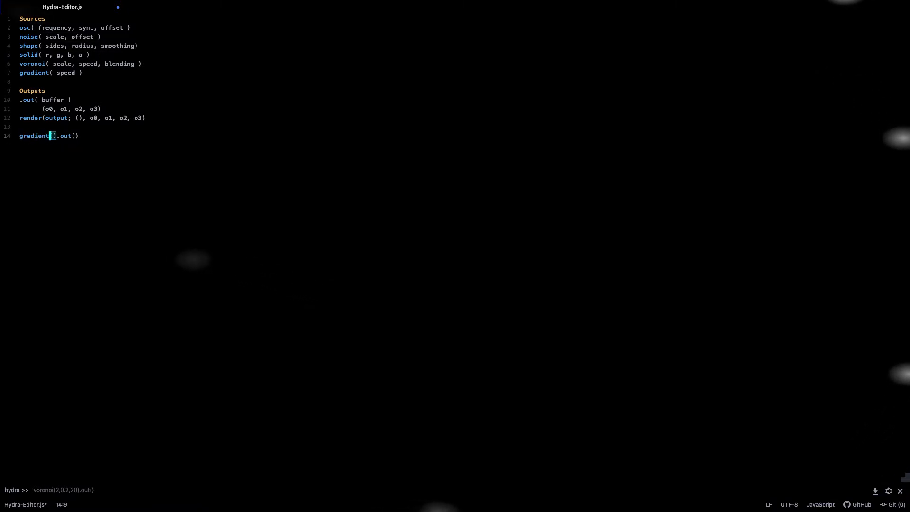
# - Run gradient().out() to fill the render with a red-green-yellow gradient
pyautogui.press('ctrl+Enter')
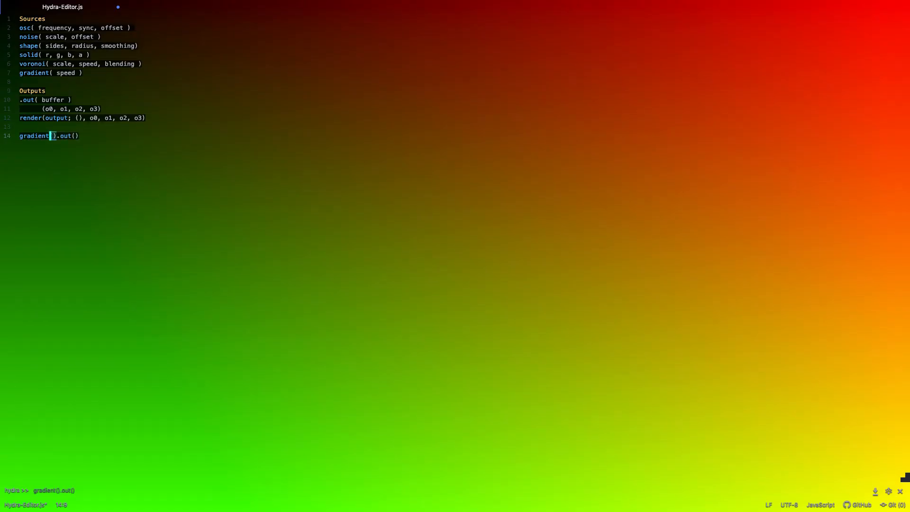
pyautogui.write('2')
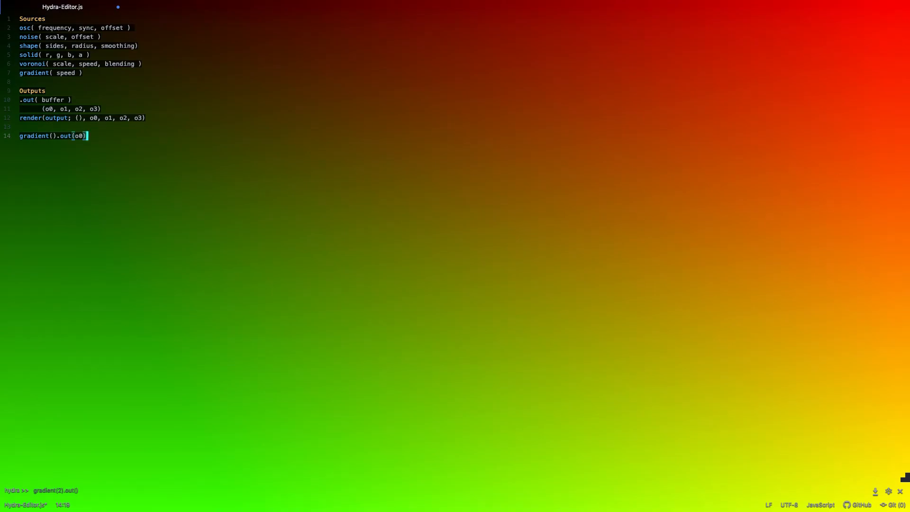
# - Add lines sending noise to o1 and shape to o2 below the gradient call
pyautogui.press('enter')
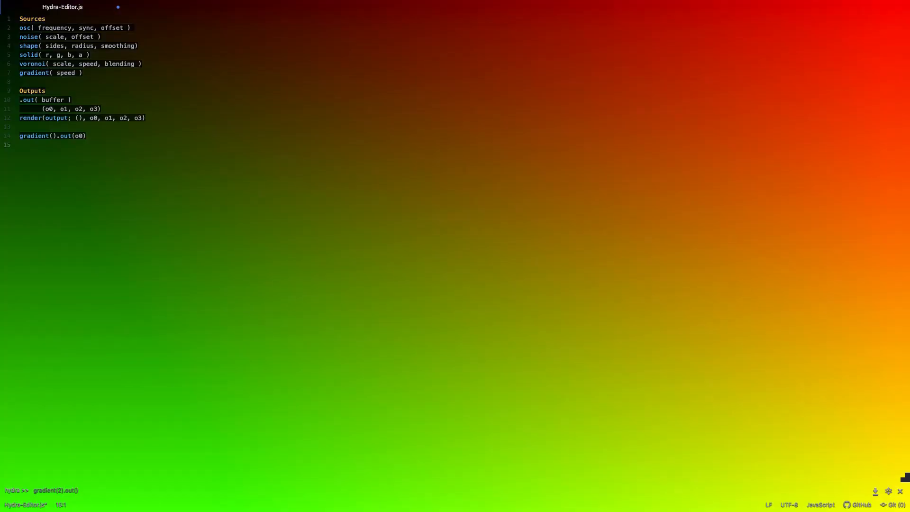
pyautogui.write('noise()')
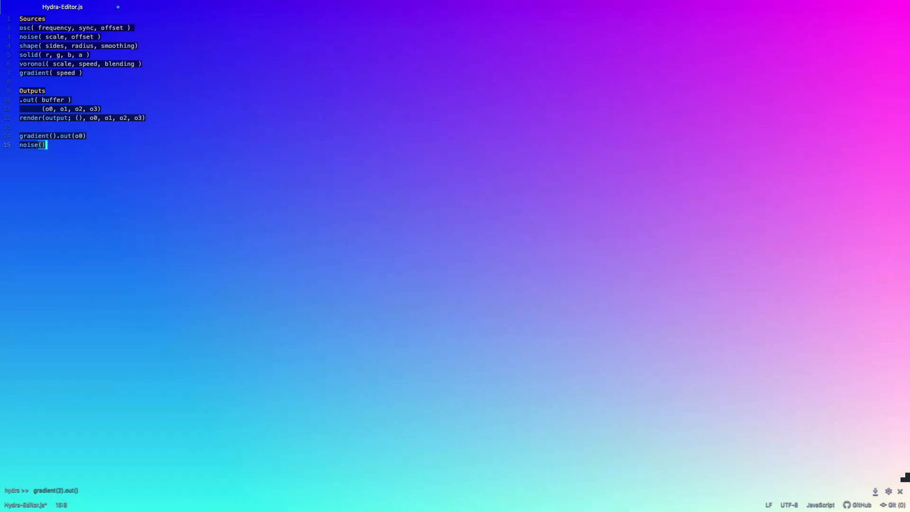
pyautogui.write('.out(o1')
pyautogui.write('shape')
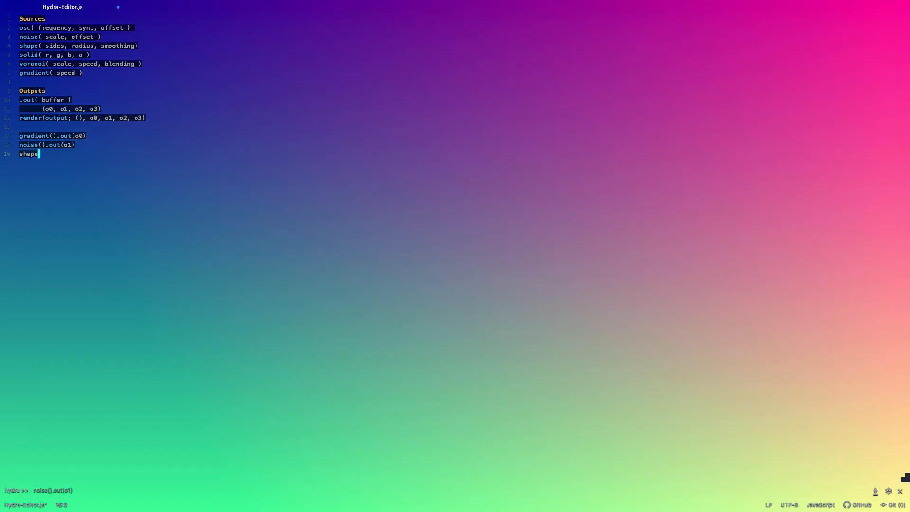
pyautogui.write('().out')
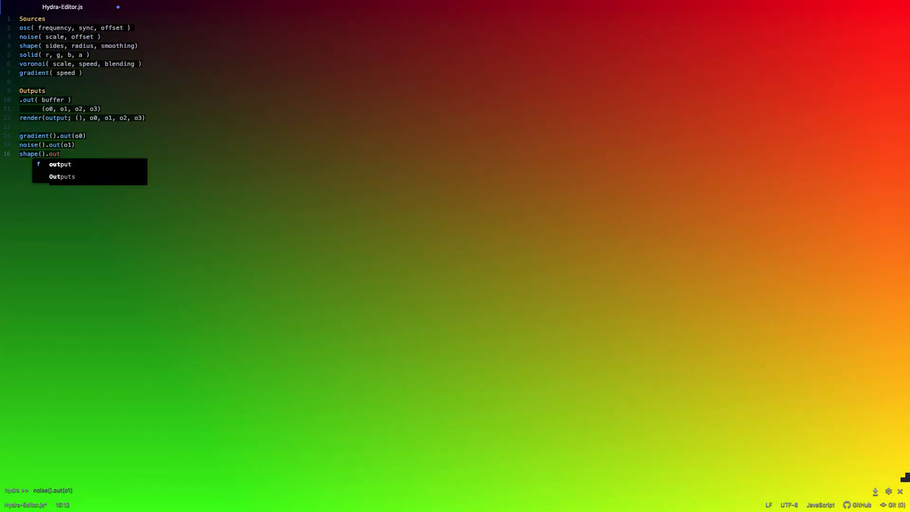
pyautogui.write('(o2)')
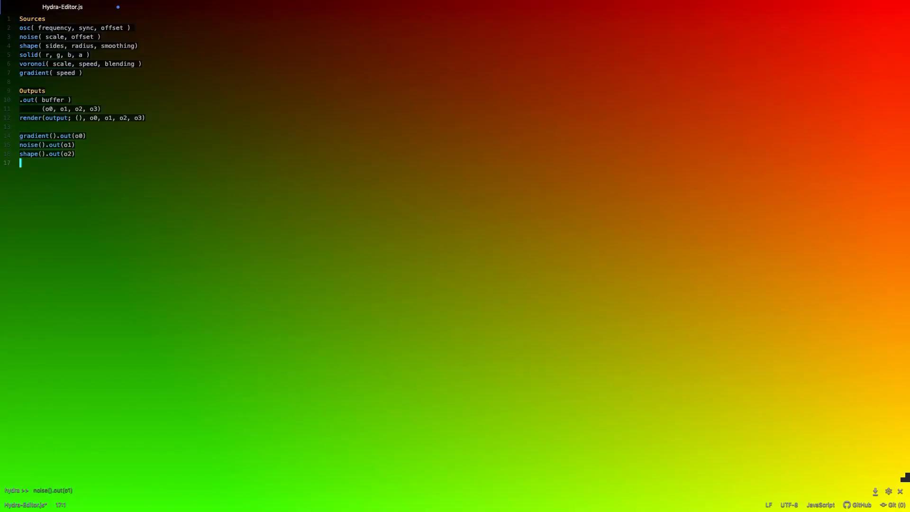
# - Add a misspelled vornoi().out(o3) line and start a render call below it
pyautogui.write('vornoi()')
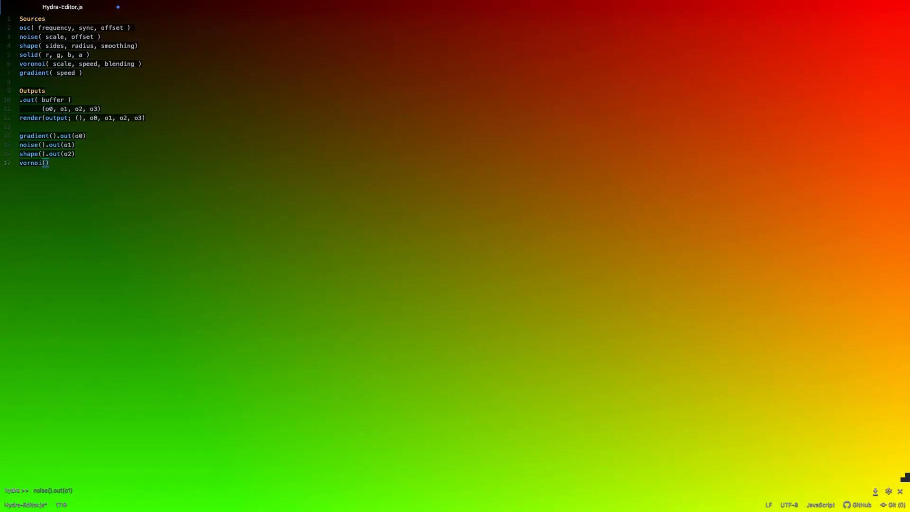
pyautogui.write('.out(o3')
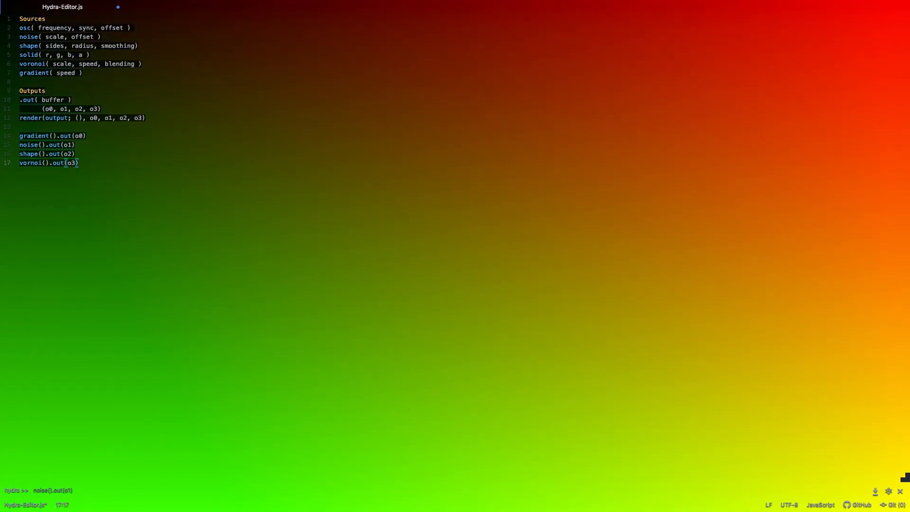
pyautogui.write('render(')
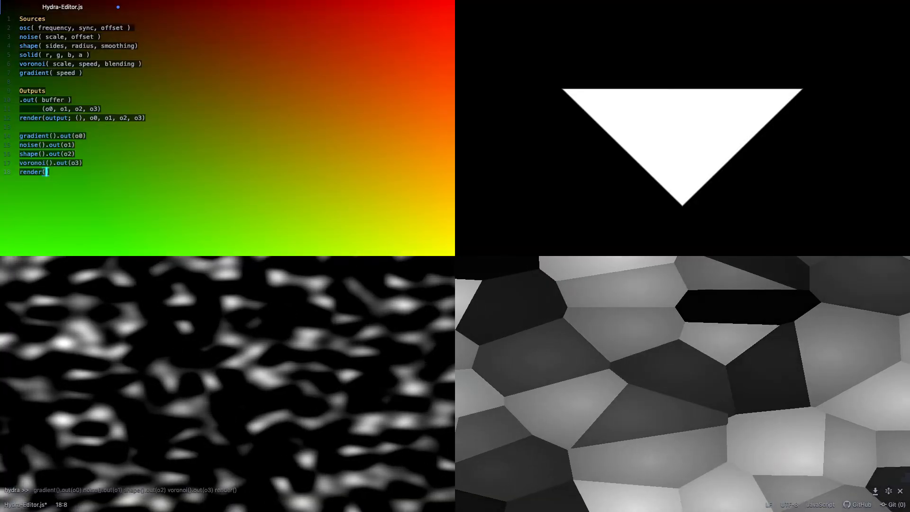
# - Fix the voronoi spelling and run render() to show all four outputs in a grid
pyautogui.write('o0')
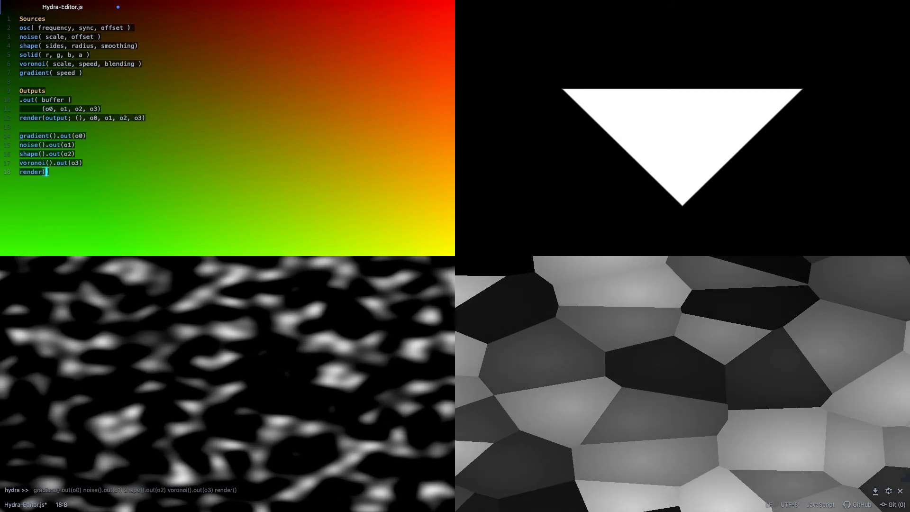
# - Render single outputs, o2's triangle then o3's voronoi cells, full screen
pyautogui.write(')')
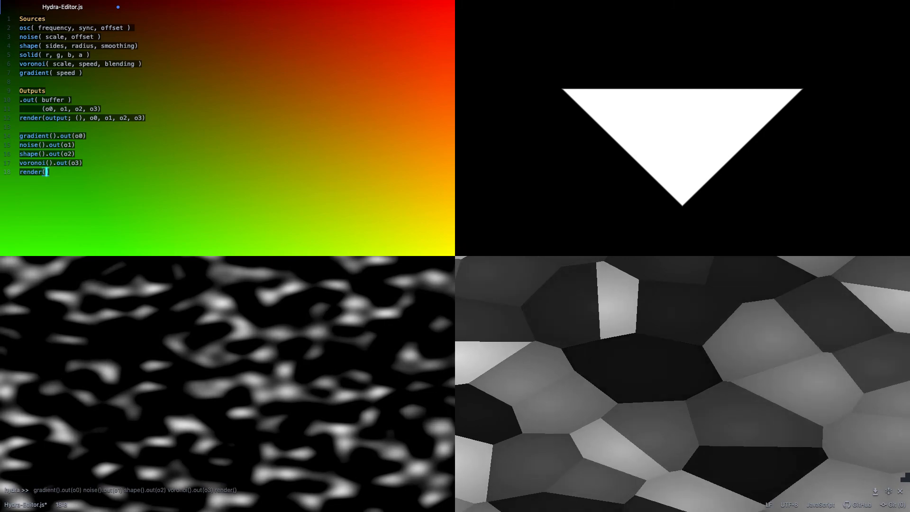
pyautogui.write('o0')
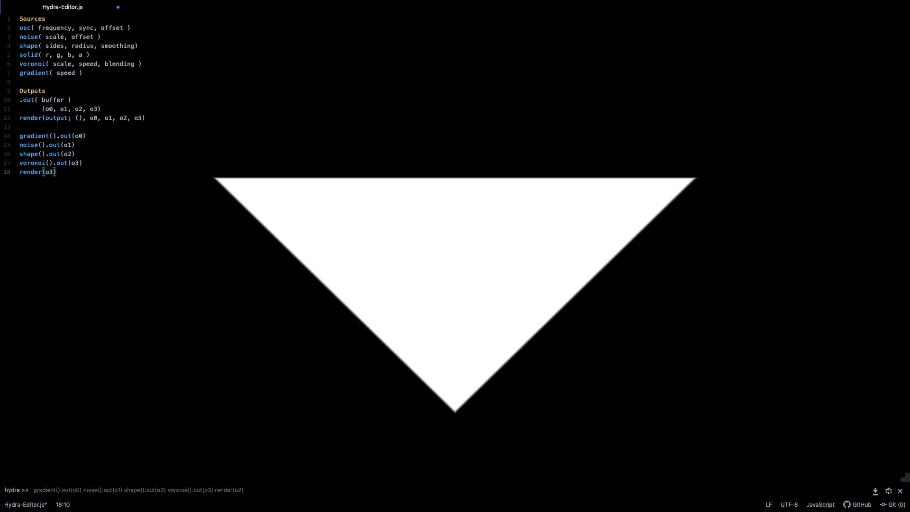
pyautogui.press('ctrl+Enter')
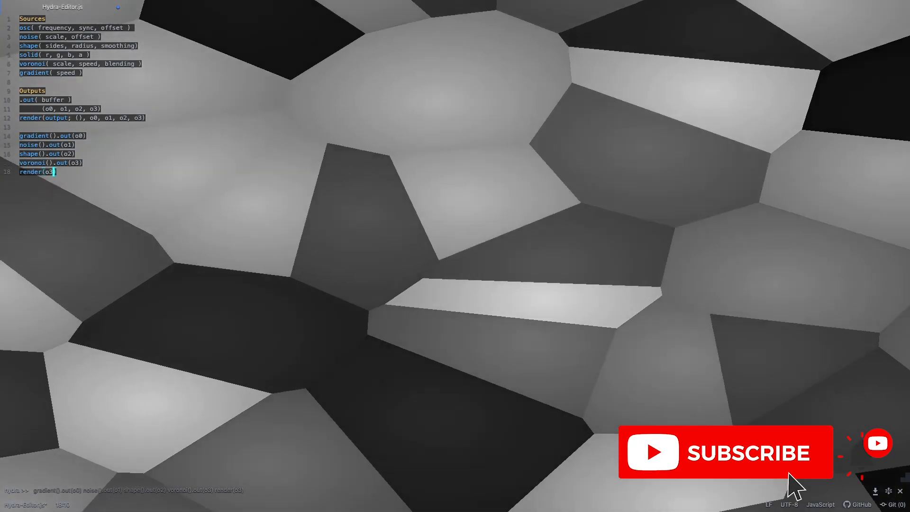